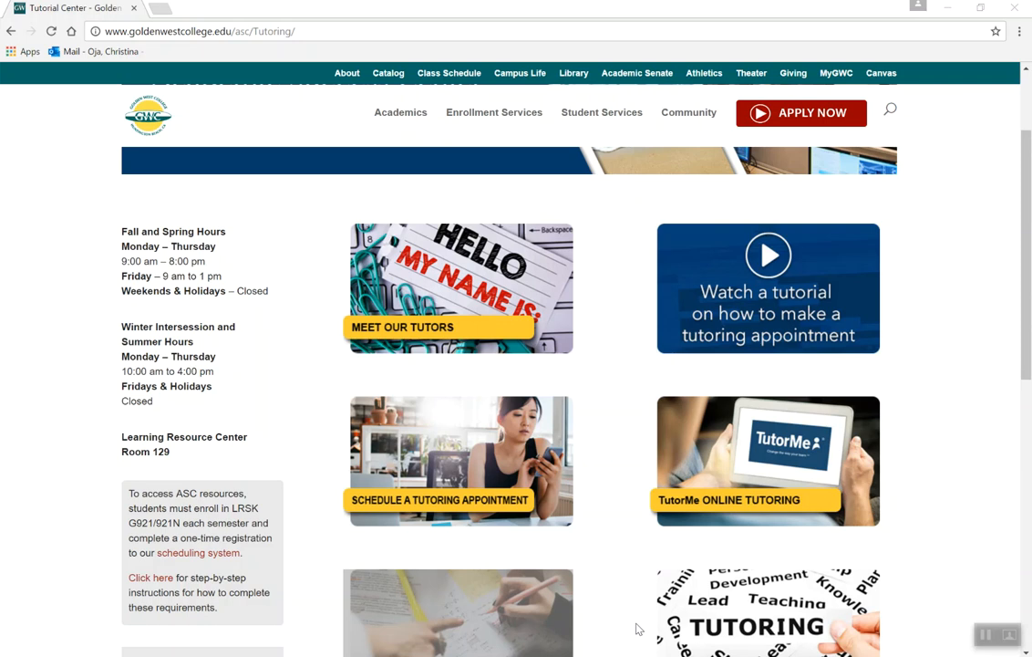
pyautogui.moveTo(843, 485)
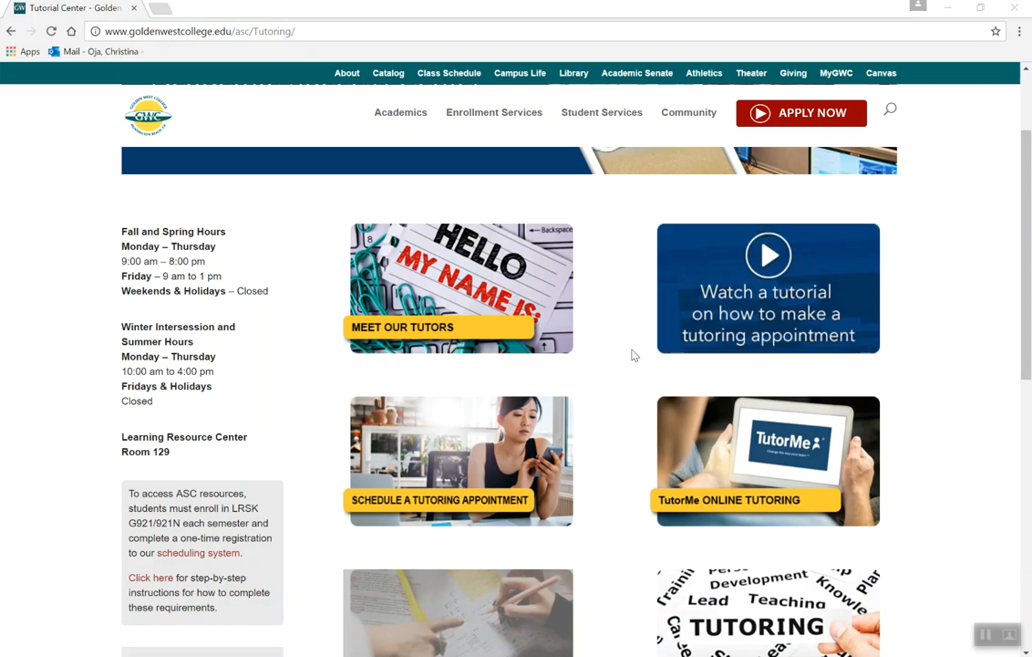
pyautogui.moveTo(595, 383)
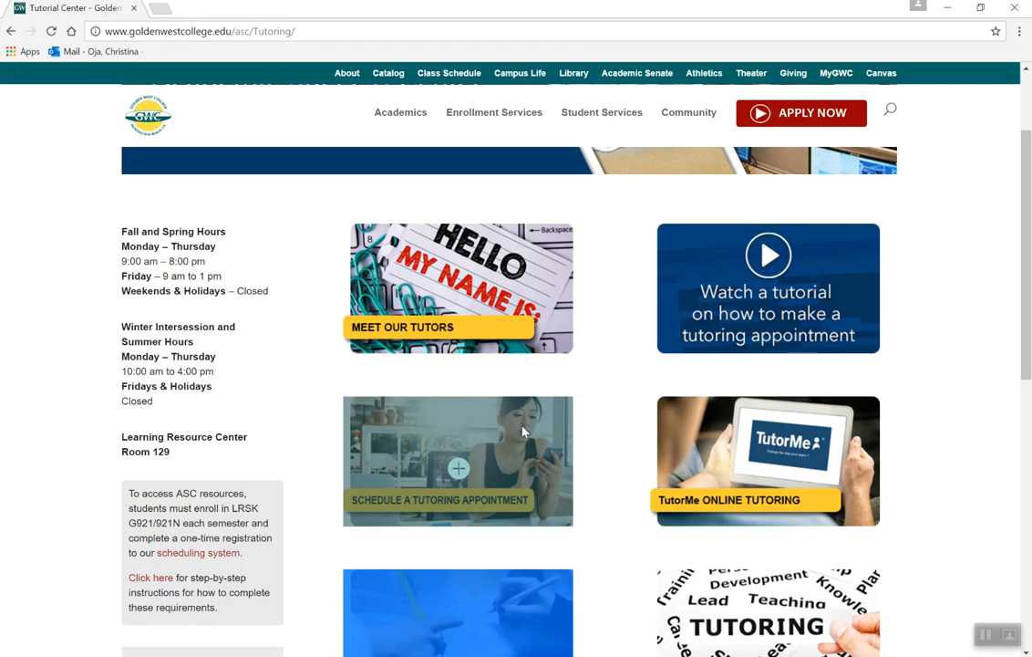
# - Launch the GWC Tutoring Center scheduling system from the 'Schedule a Tutoring Appointment' tile
pyautogui.click(458, 459)
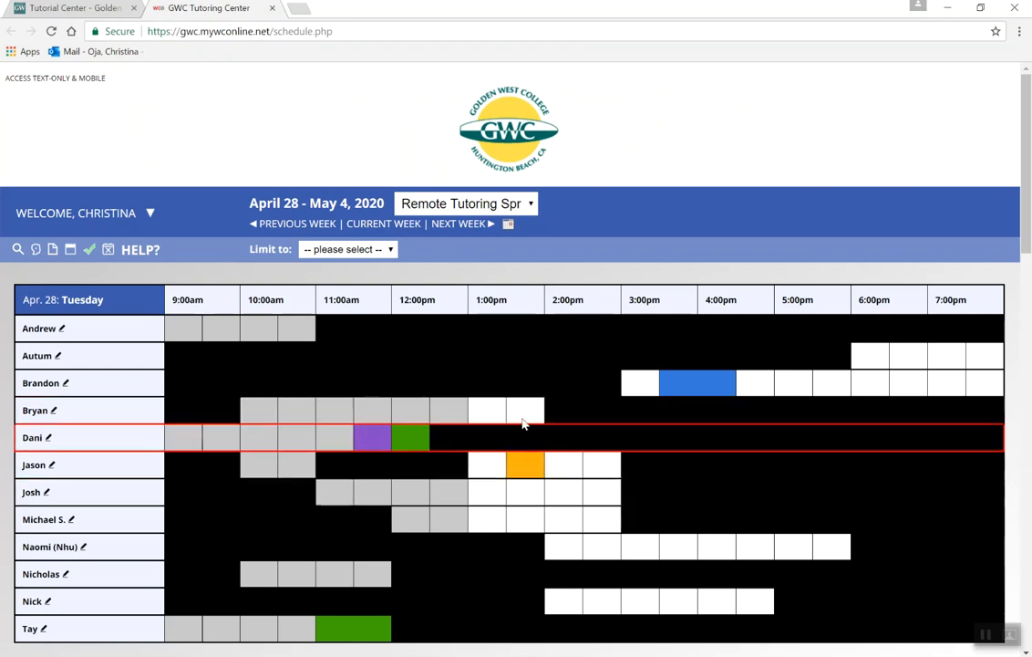
pyautogui.moveTo(525, 465)
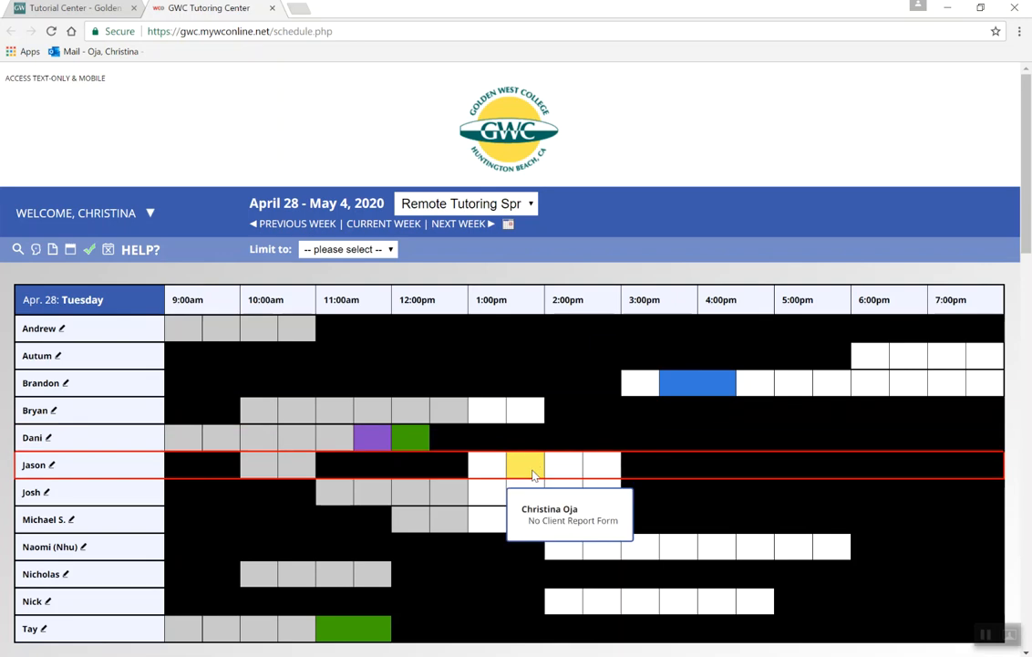
# - View the details of Jason's Tuesday, April 28 1:30–2:00pm appointment and its session link
pyautogui.click(523, 465)
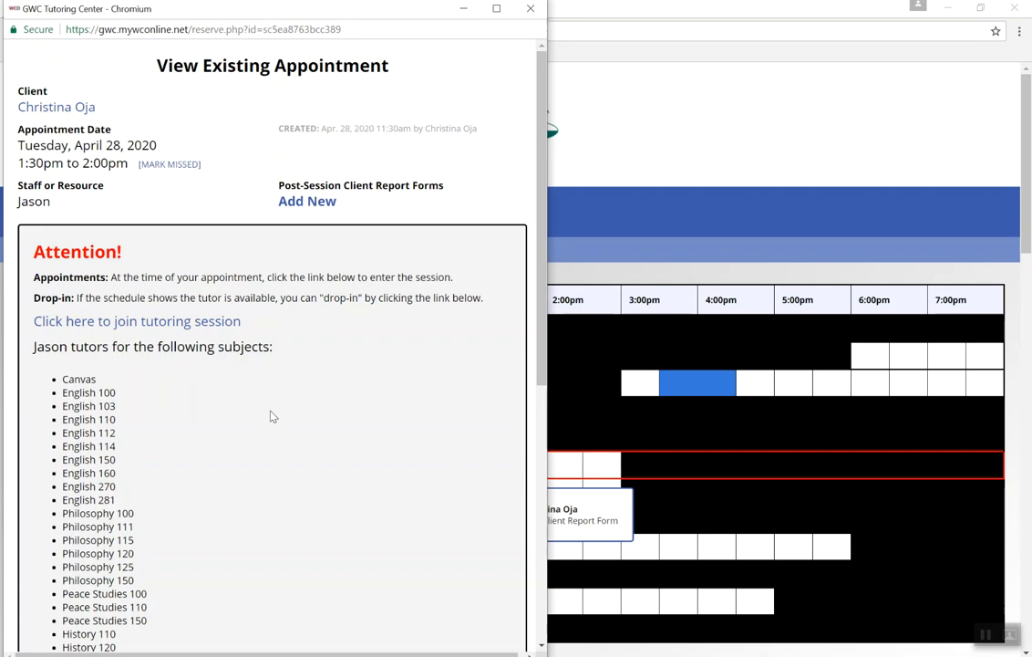
pyautogui.moveTo(137, 321)
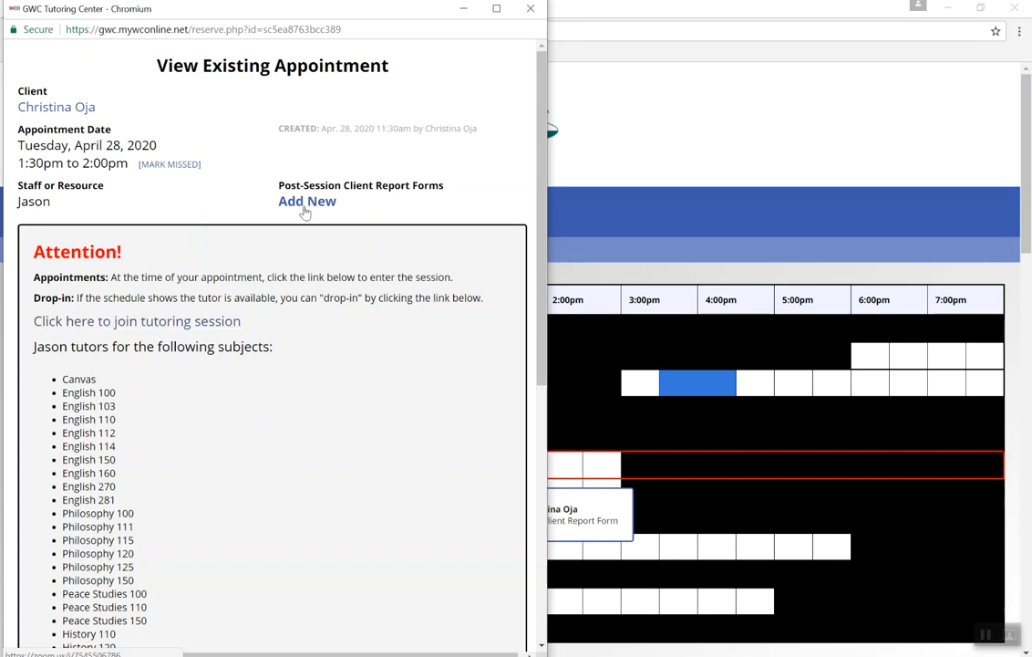
# - Dismiss the appointment details and filter the schedule to English tutors only
pyautogui.click(529, 7)
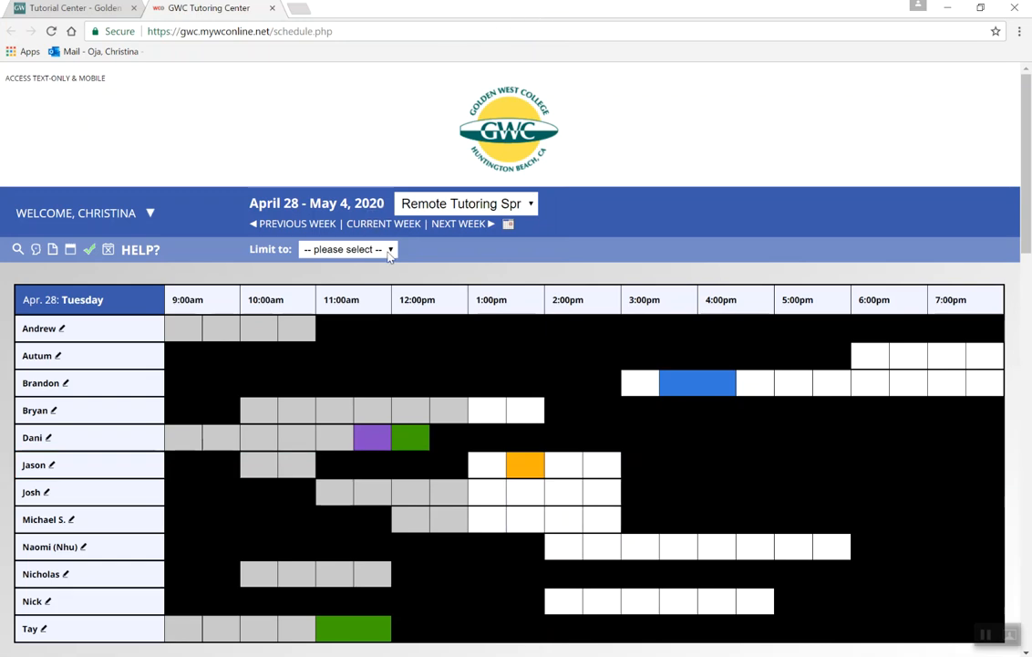
pyautogui.click(346, 248)
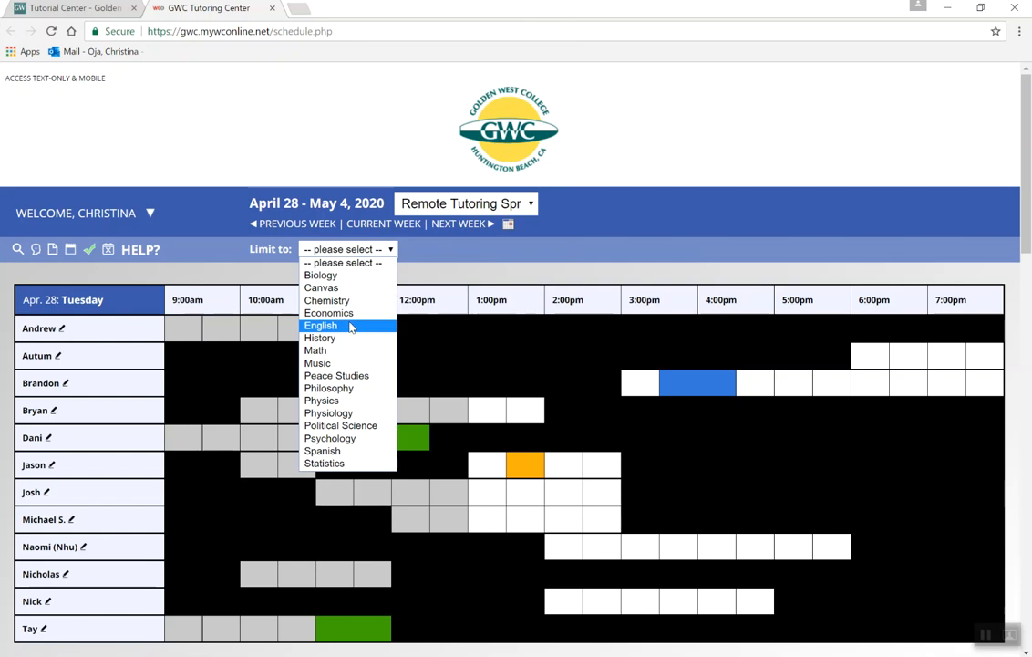
pyautogui.click(321, 324)
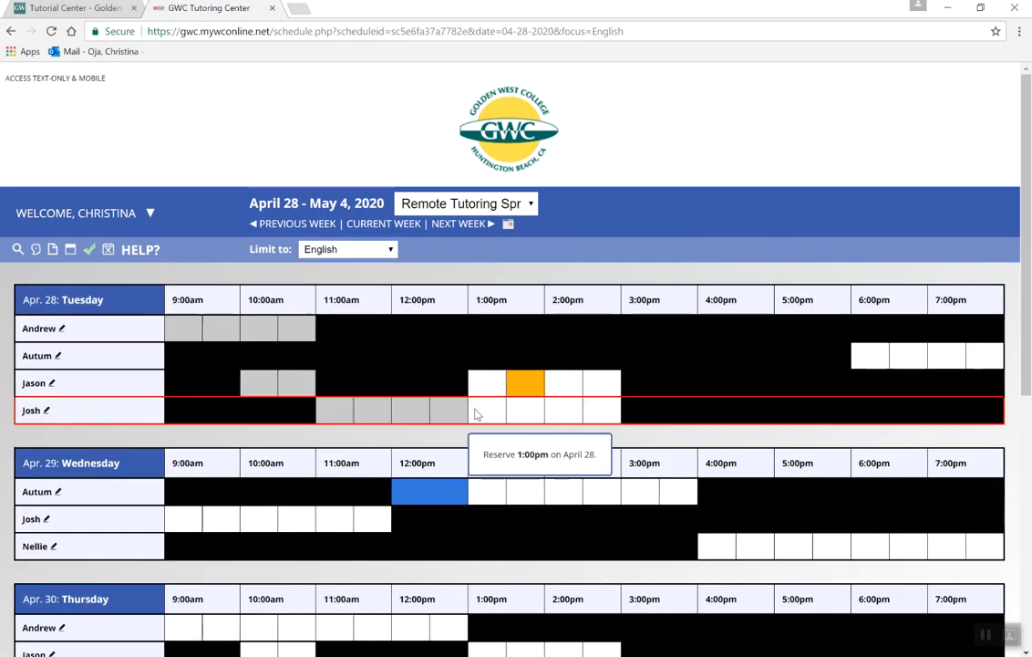
pyautogui.moveTo(485, 410)
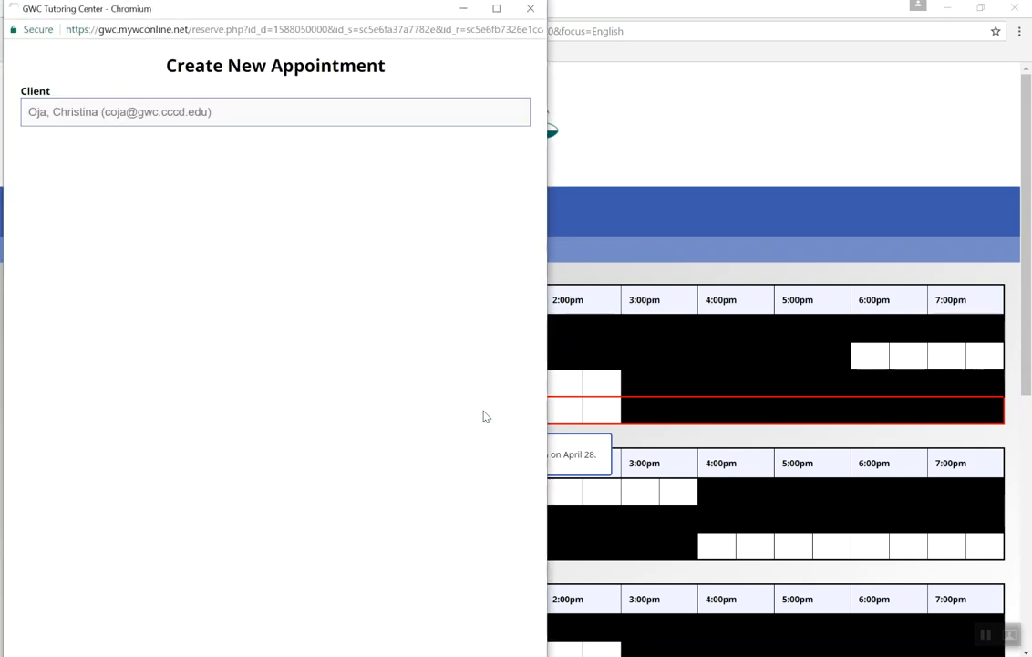
pyautogui.click(273, 111)
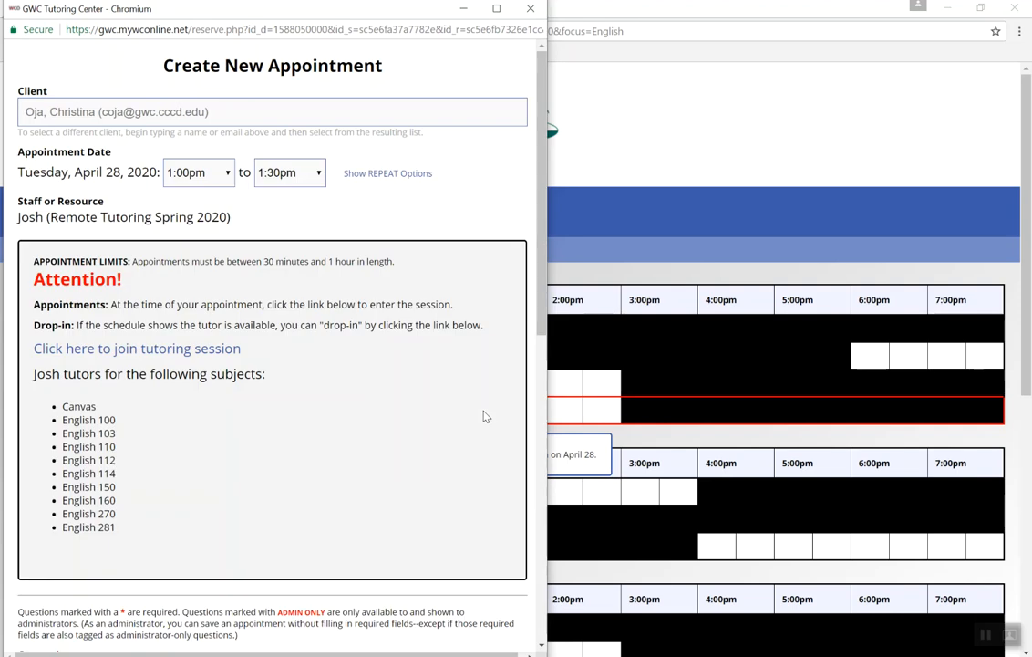
pyautogui.moveTo(25, 432)
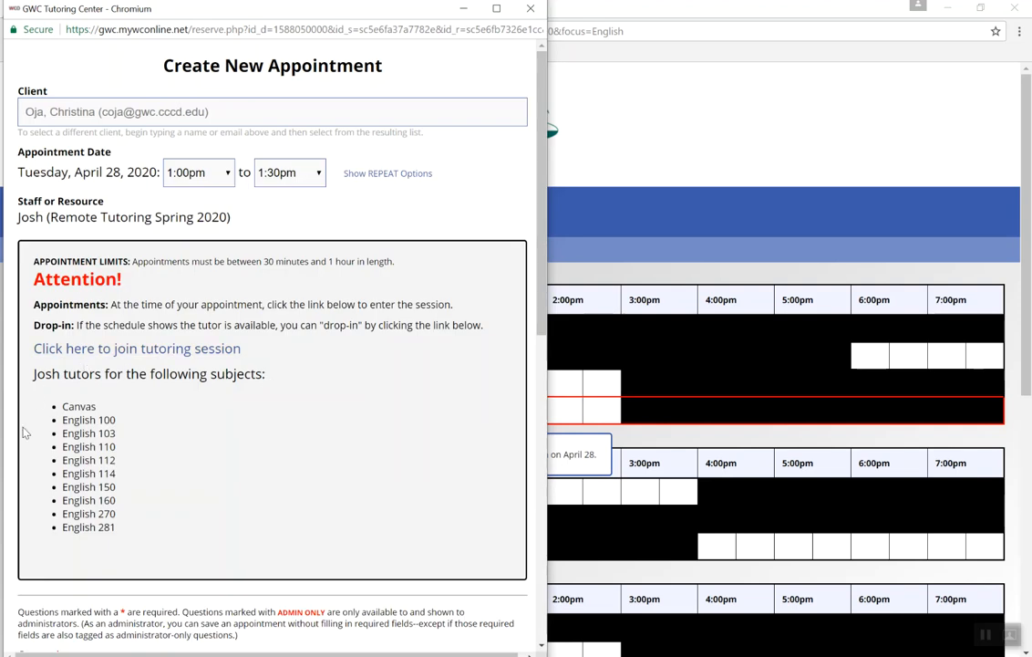
pyautogui.moveTo(41, 422)
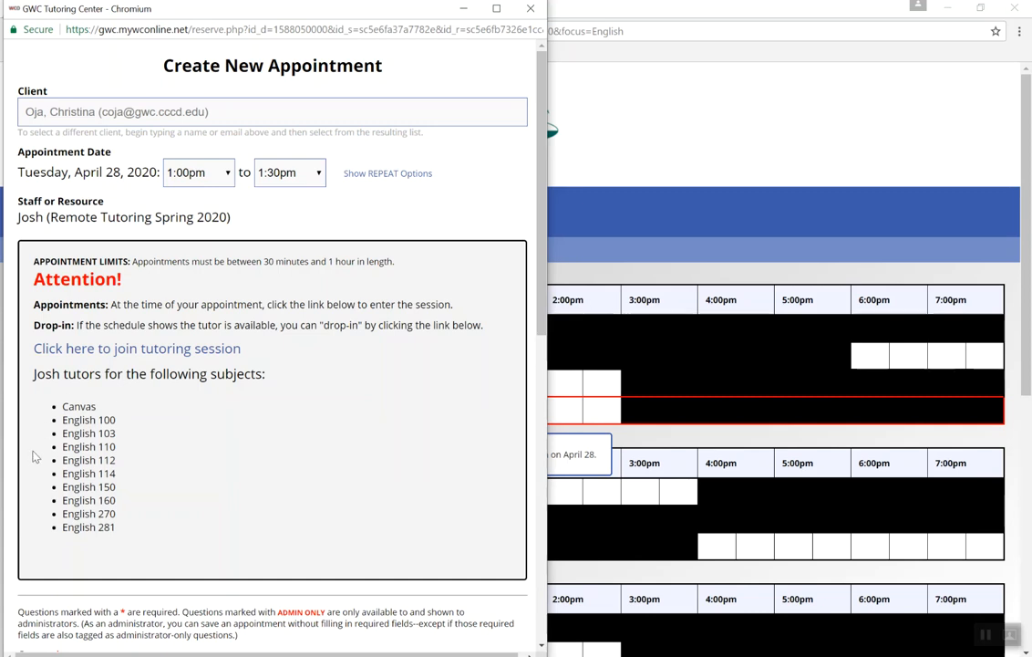
pyautogui.moveTo(113, 432)
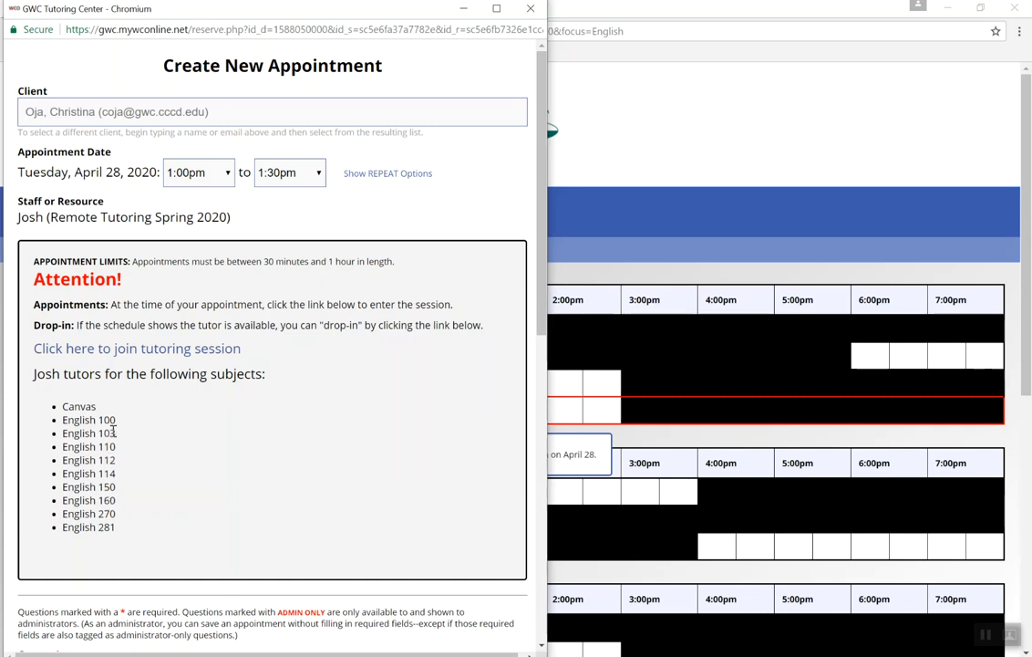
pyautogui.moveTo(136, 348)
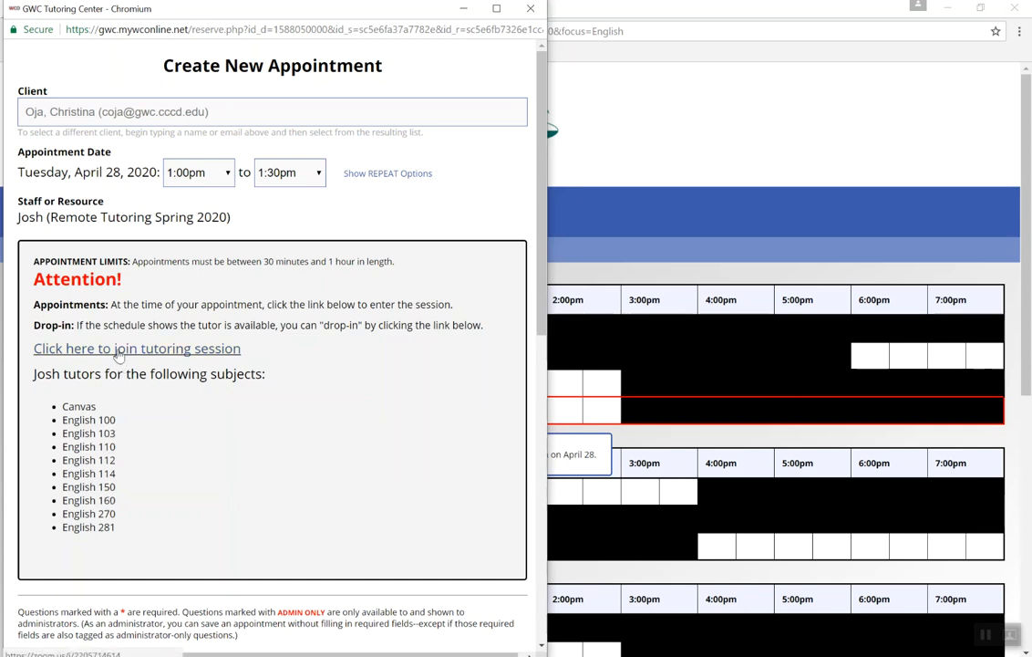